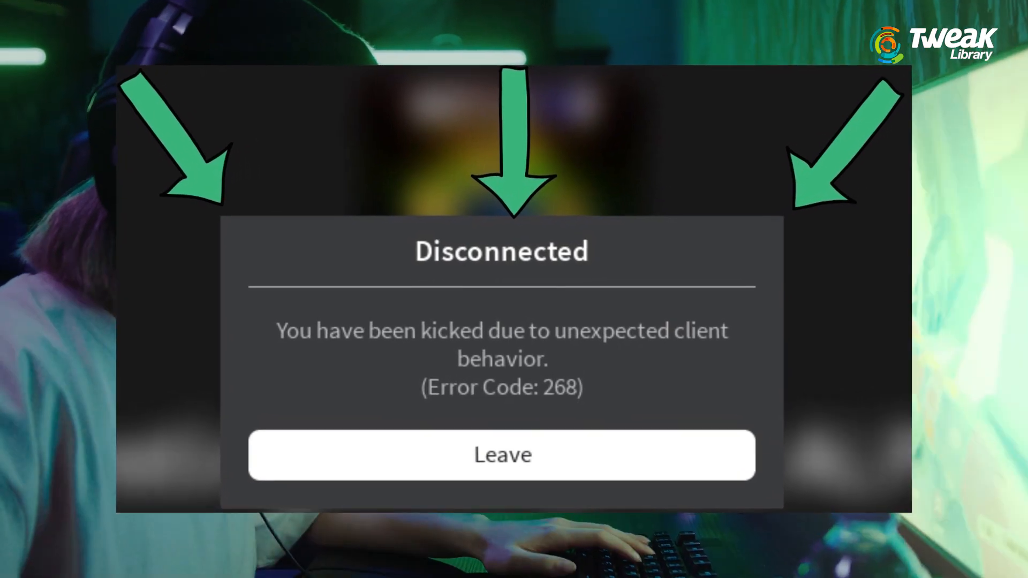
Leave the game from the Disconnected (Error Code: 268) dialog and return to the desktop
left_click(501, 455)
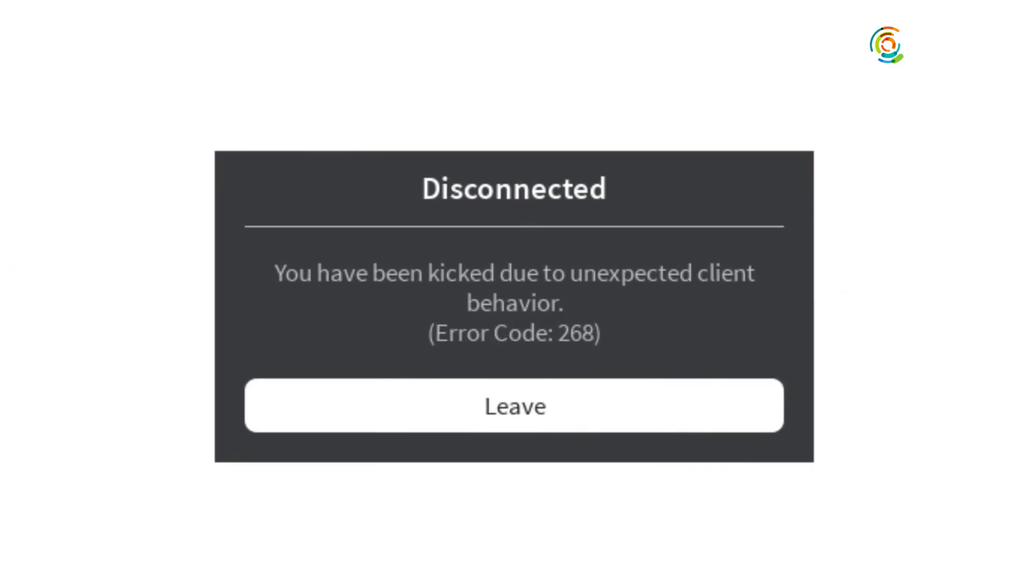
left_click(513, 405)
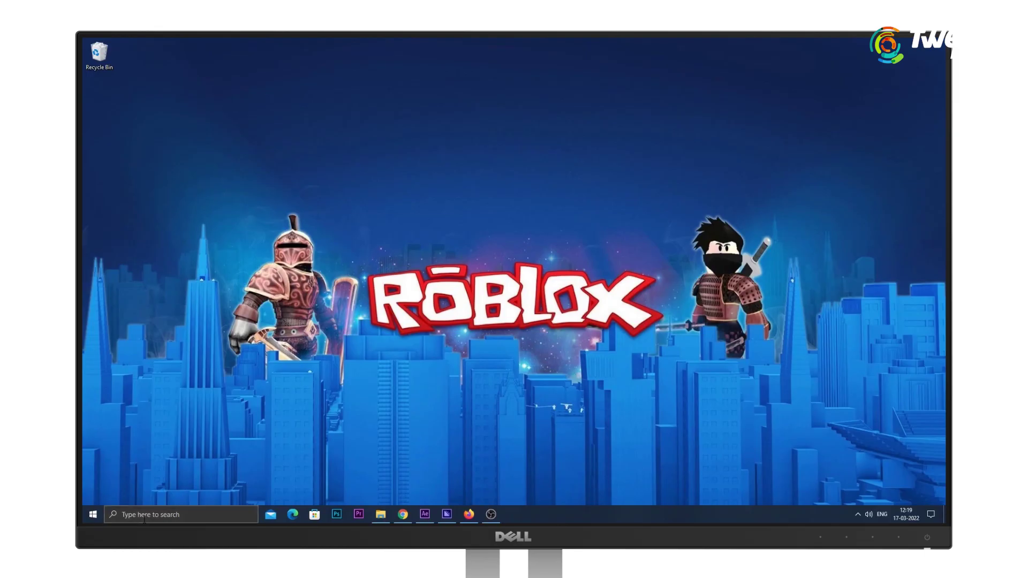
Run ipconfig/flushdns and netsh winsock reset in an administrator Command Prompt, then close it
type("cmd")
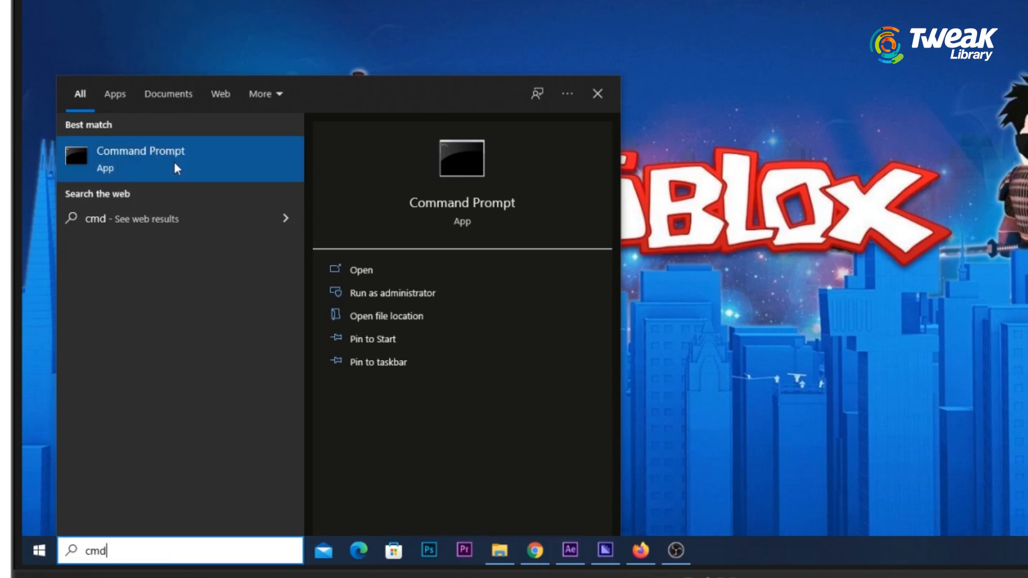
left_click(392, 293)
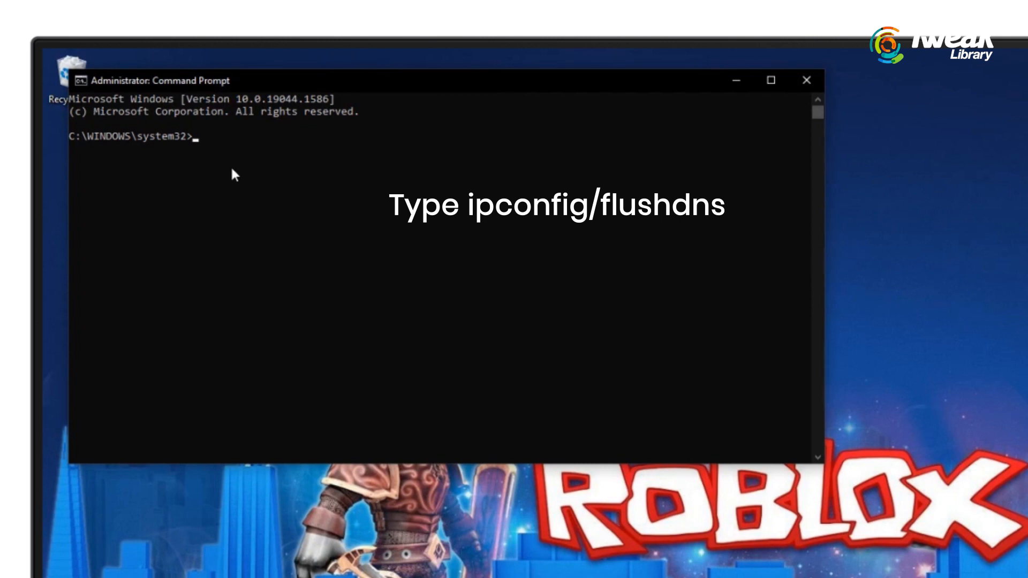
type("ipconfig/flushdns")
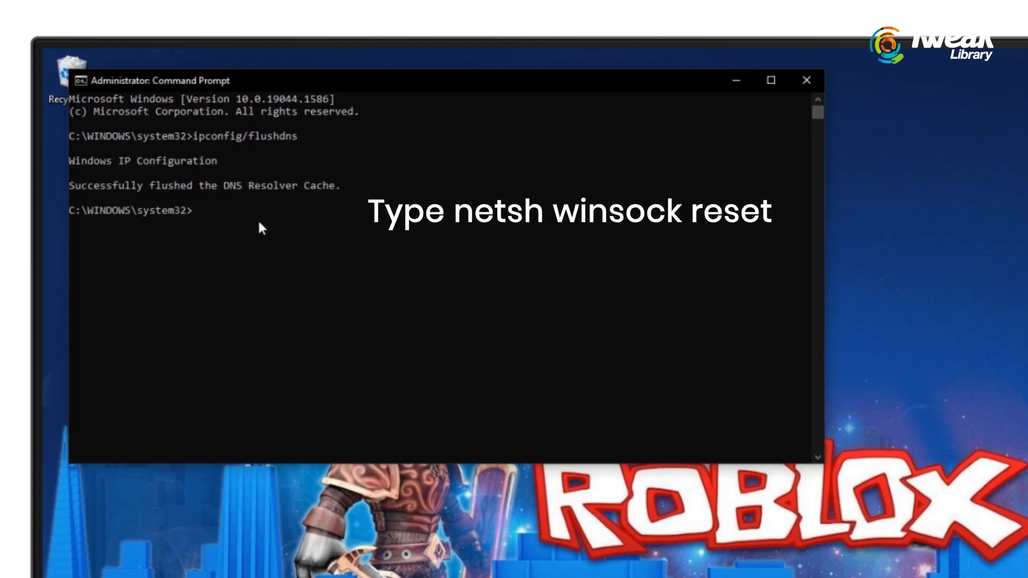
type("netsh winsock reset")
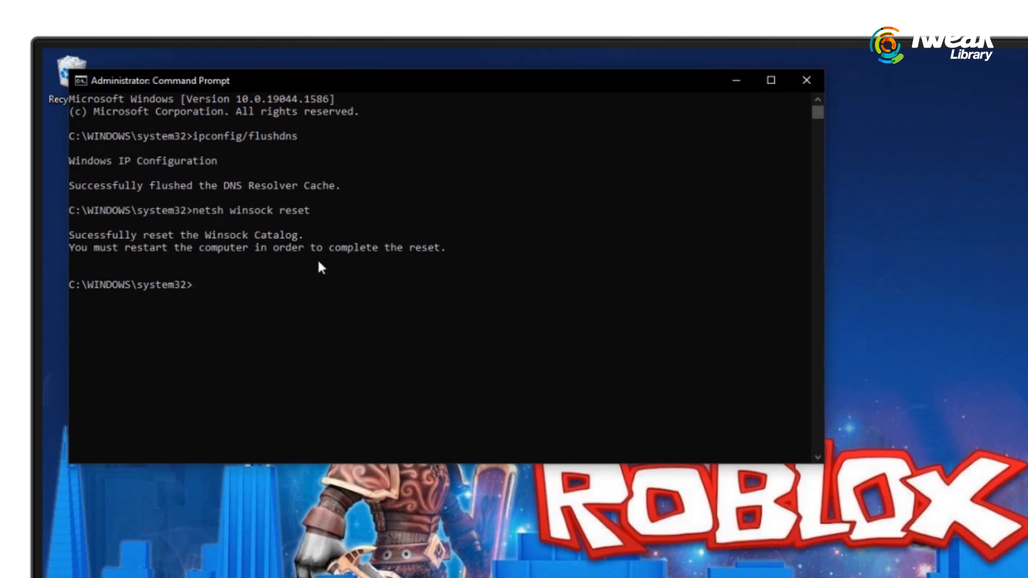
left_click(805, 80)
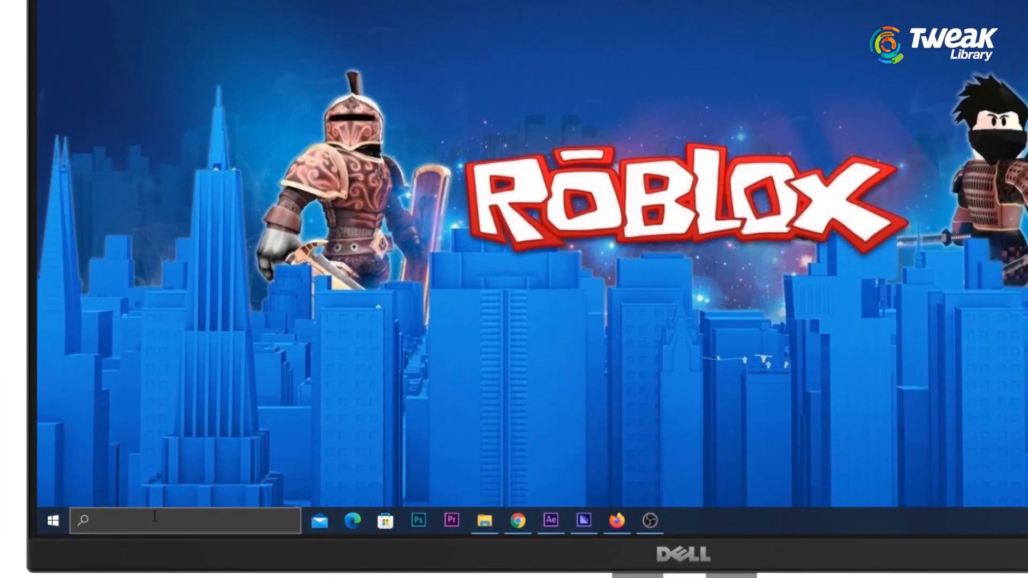
Uninstall Roblox Player from Control Panel's Uninstall a program list
type("control Panel")
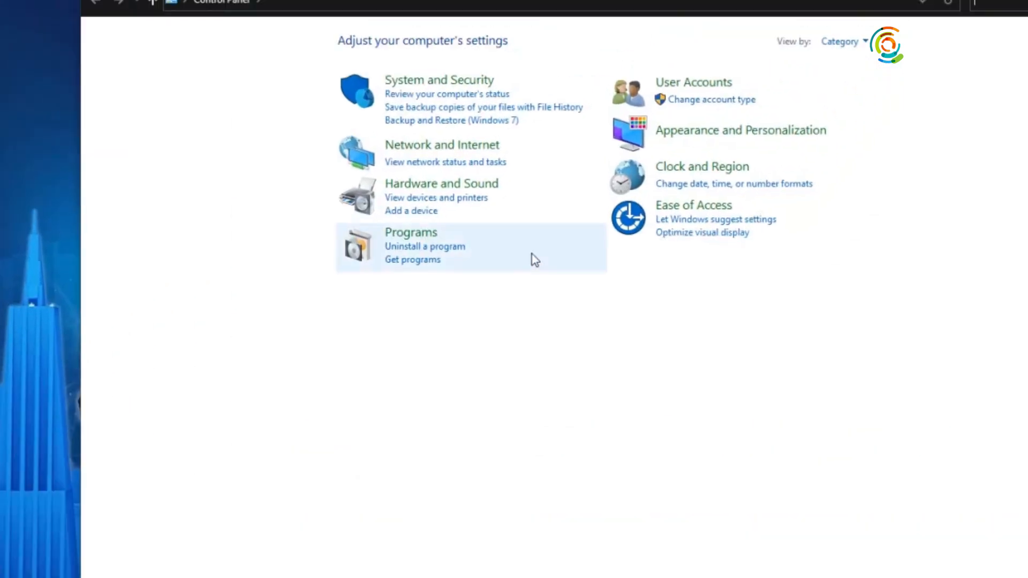
left_click(424, 246)
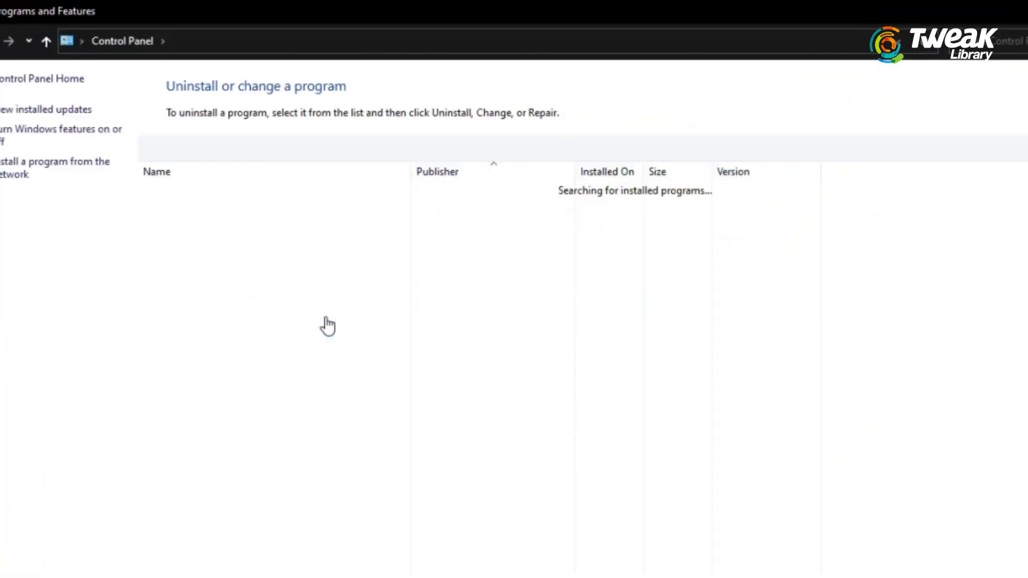
left_click(220, 353)
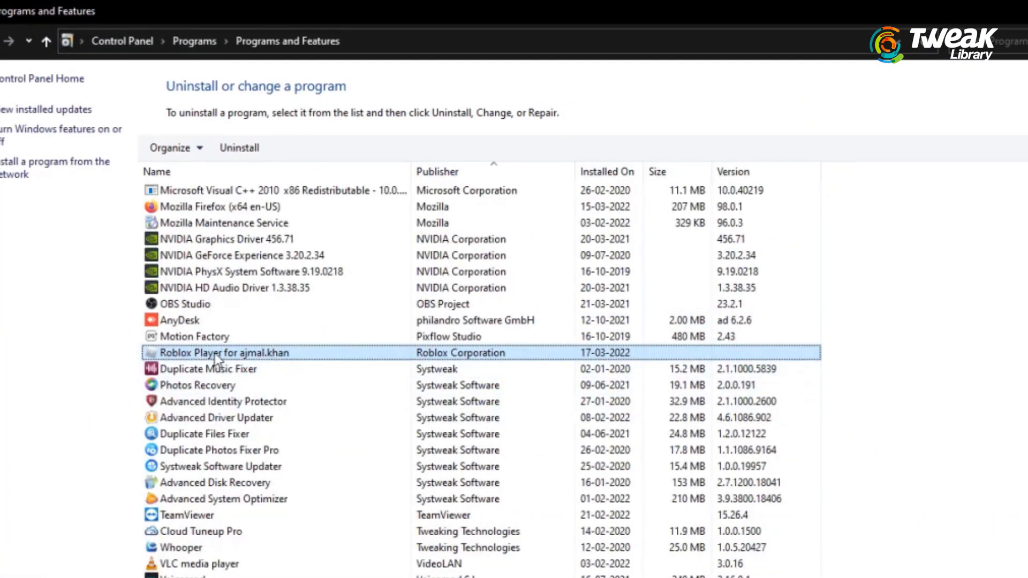
right_click(223, 353)
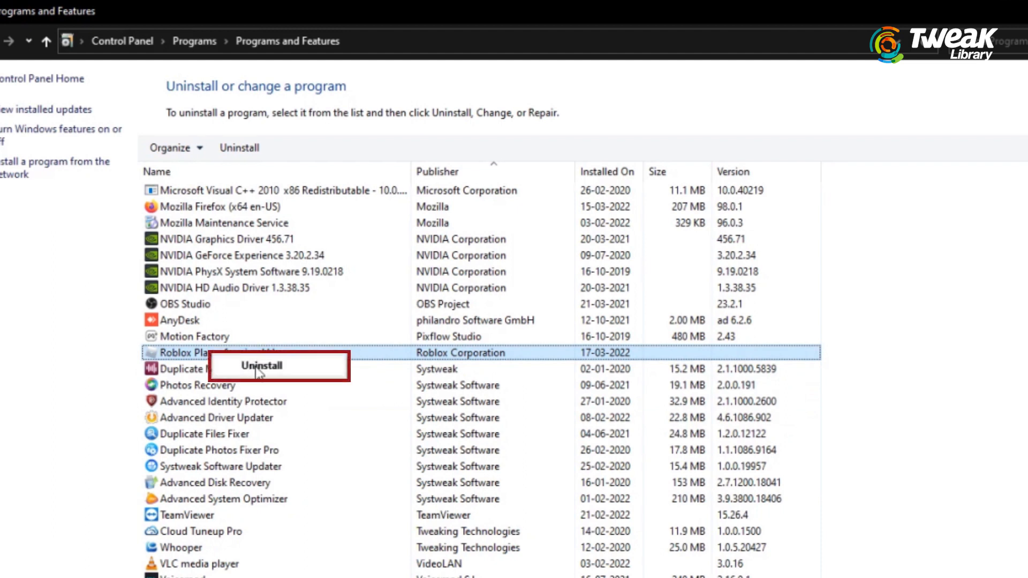
left_click(261, 366)
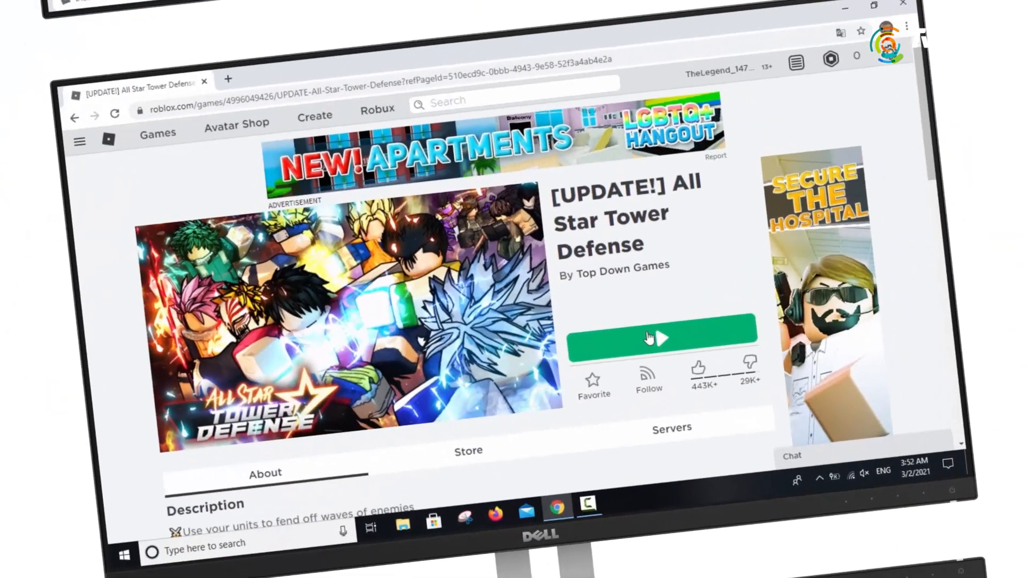
Start the Roblox download from the All Star Tower Defense page's Play prompt
left_click(661, 337)
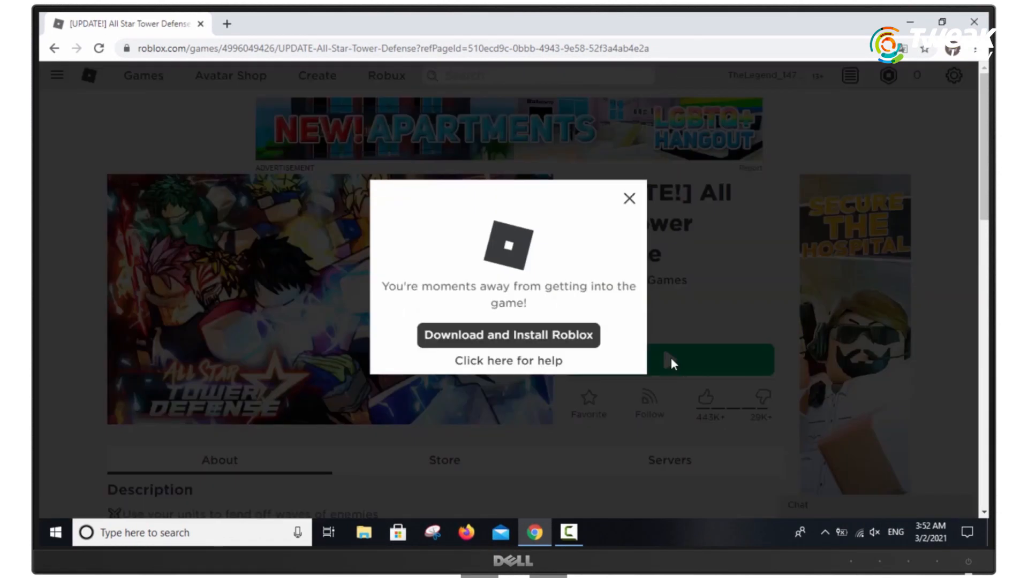
left_click(508, 335)
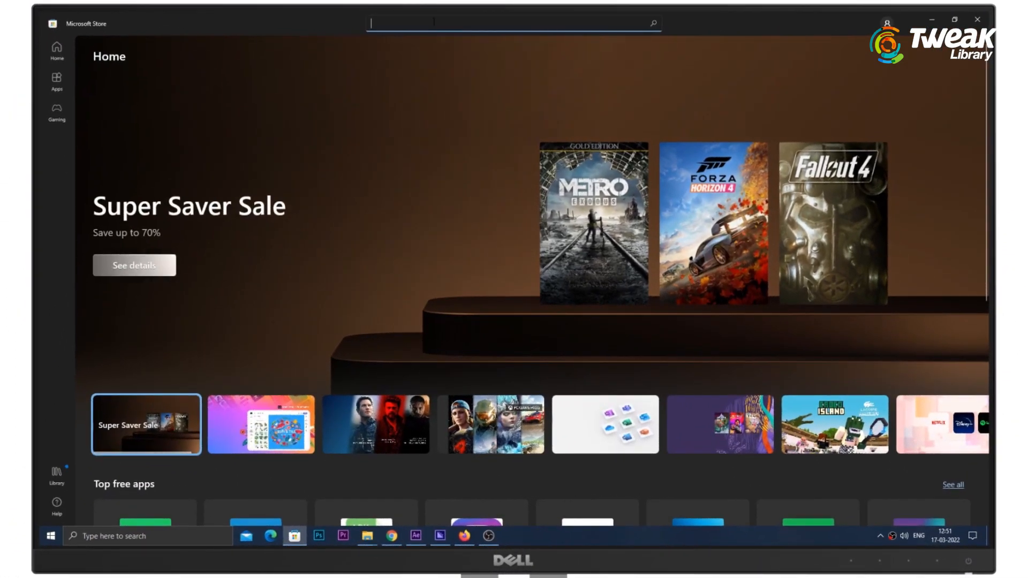
Search the Microsoft Store for 'roblos' and start installing Roblox with Get
type("roblos")
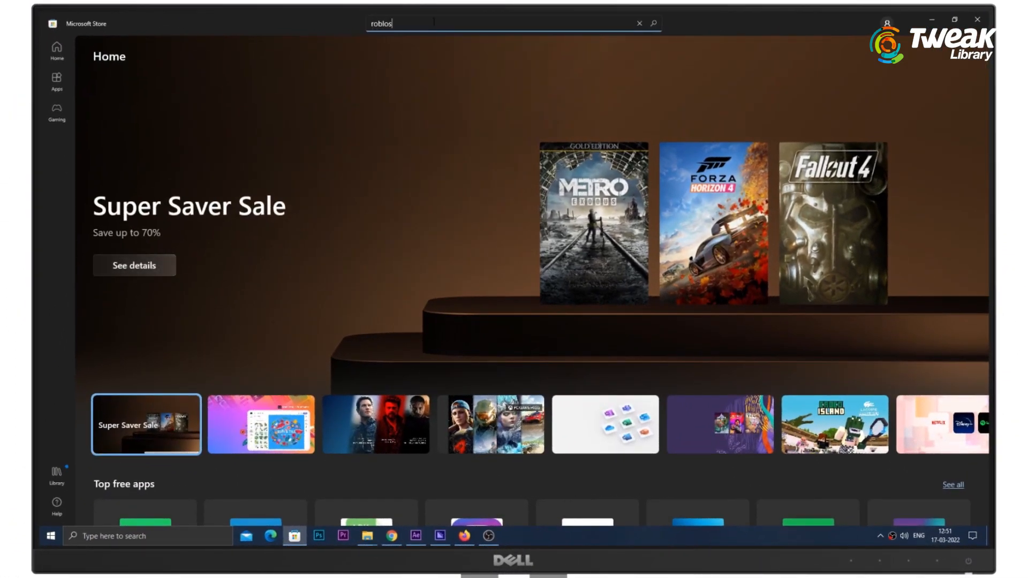
key("Return")
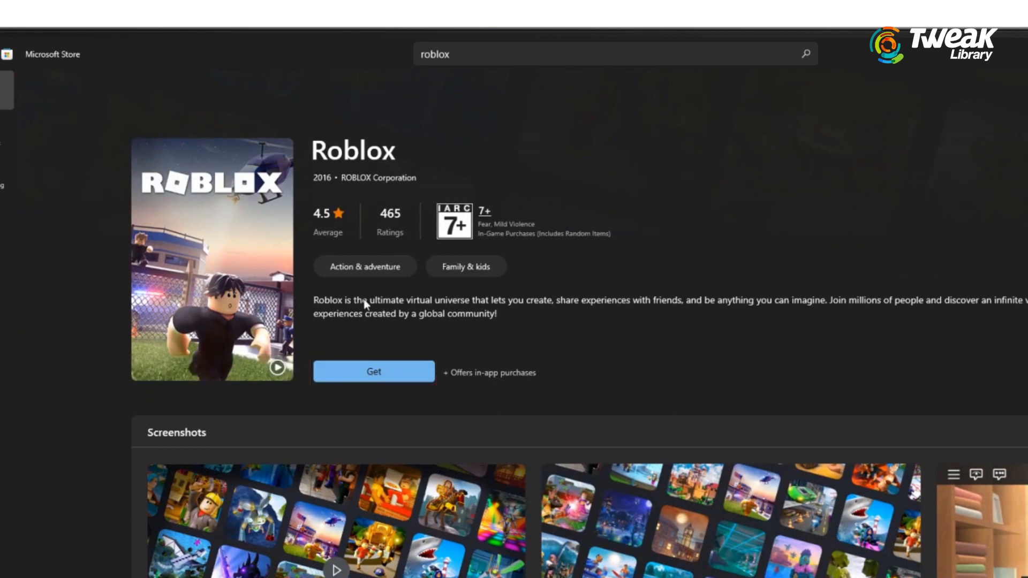
left_click(373, 371)
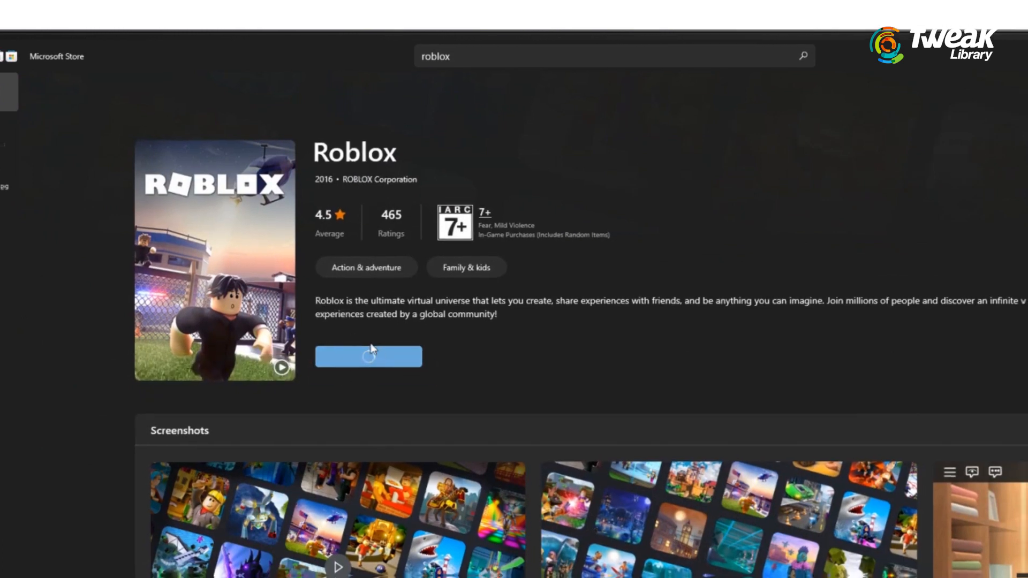
left_click(368, 356)
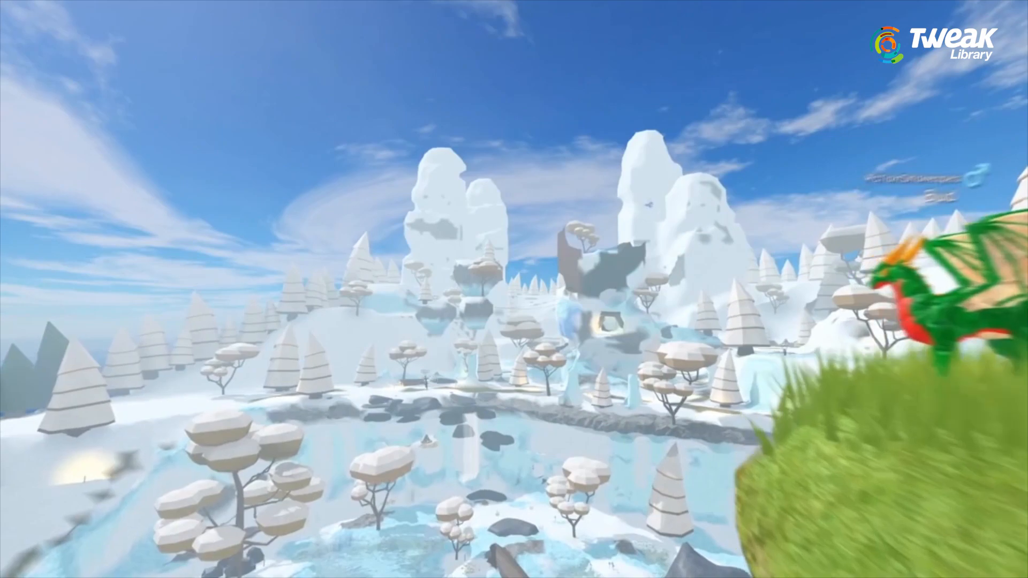